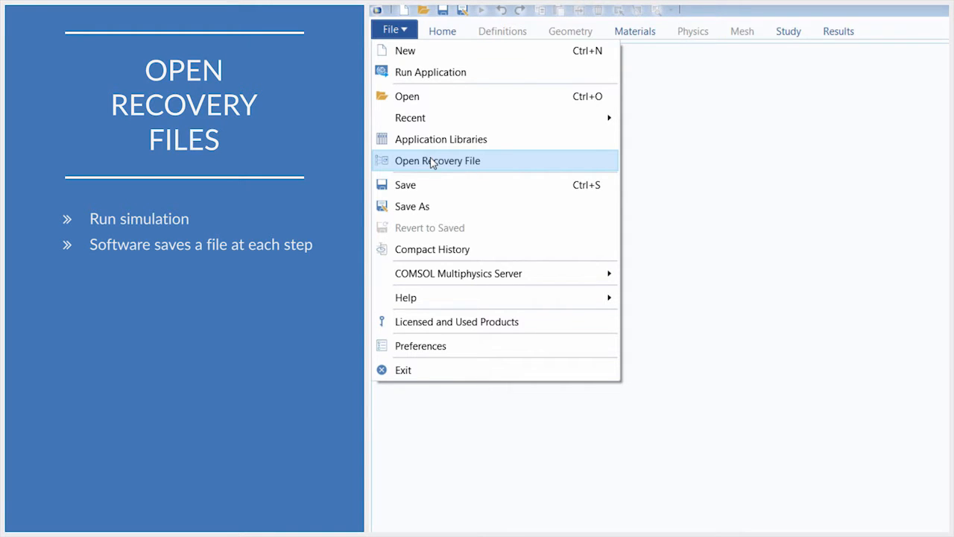
- Reopen the Dec 20 2016 4:53 PM space frame instability recovery file
left_click(438, 160)
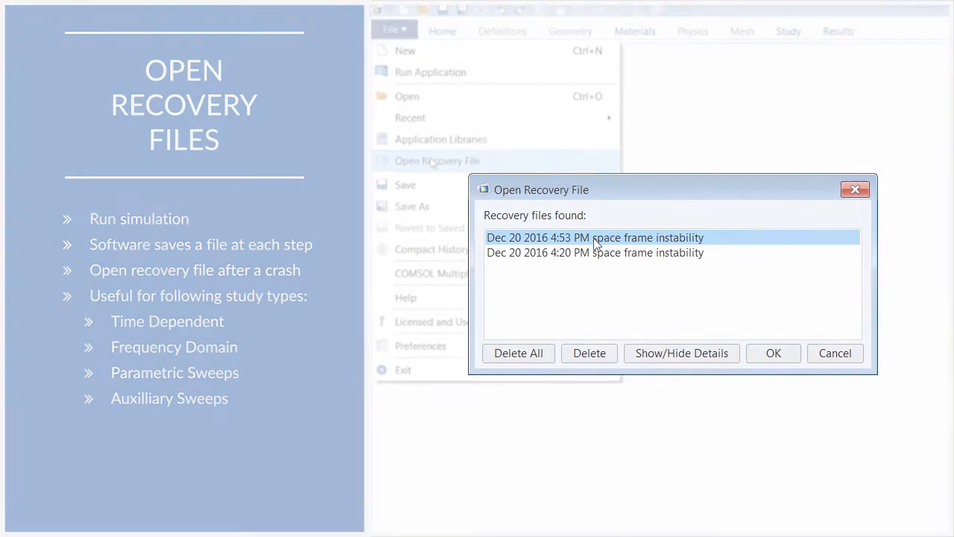
left_click(773, 352)
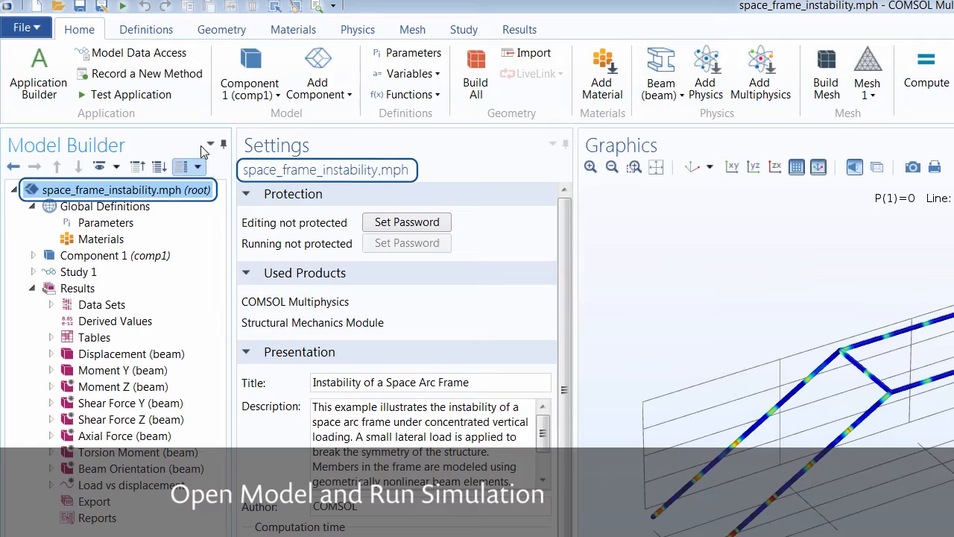
- Load the space frame instability verification example from the Structural Mechanics Application Libraries
left_click(23, 28)
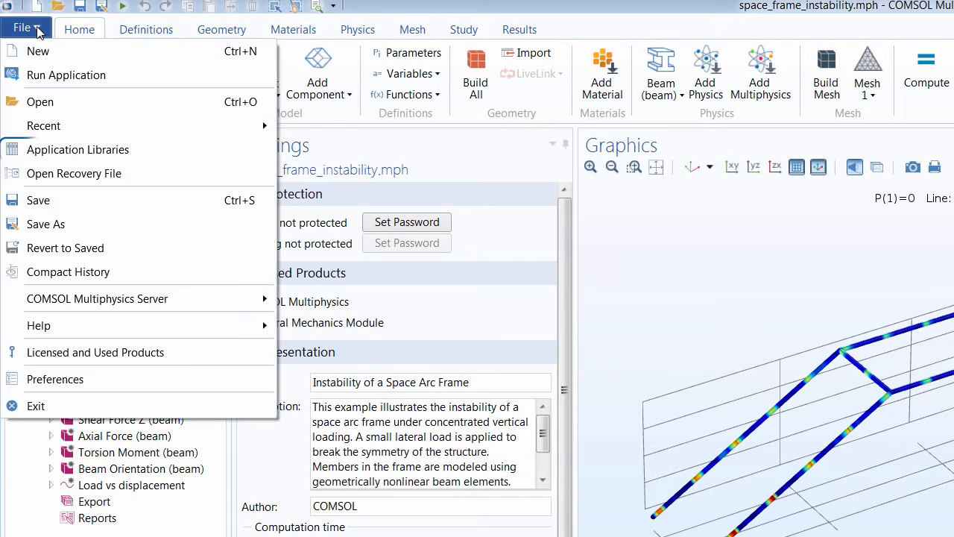
left_click(77, 149)
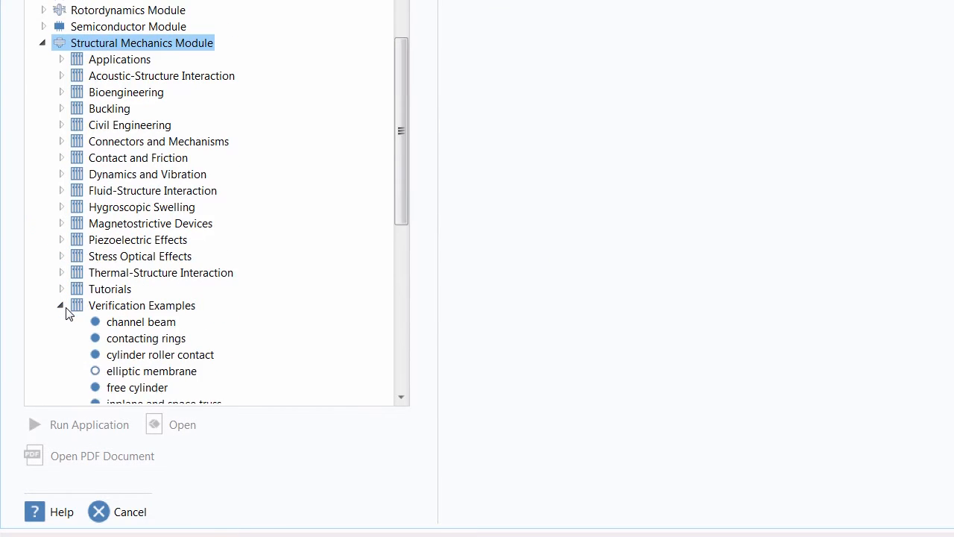
left_click(162, 344)
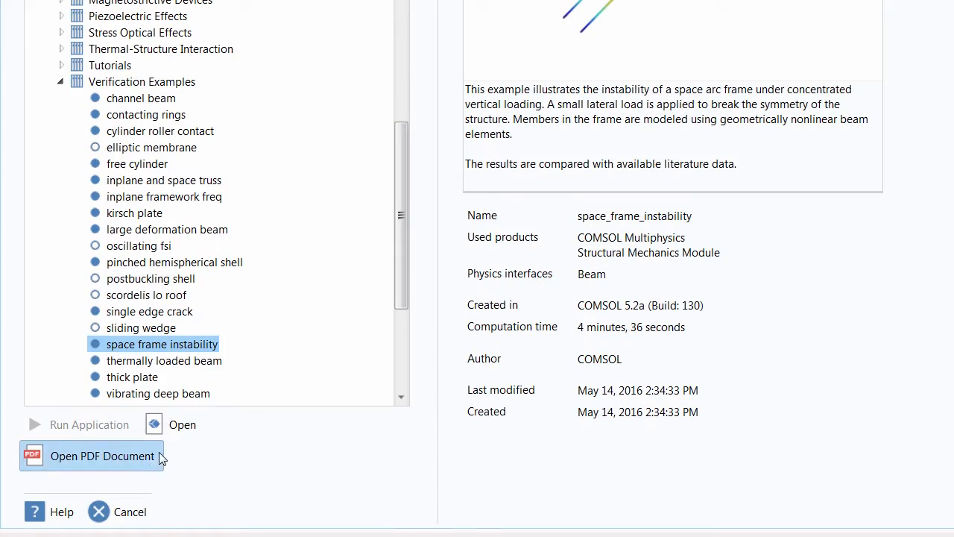
left_click(182, 424)
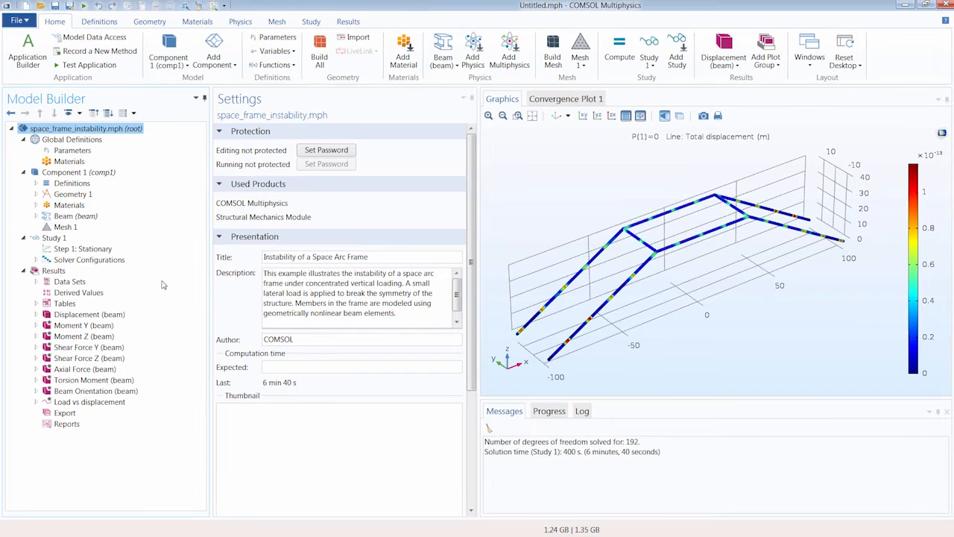
mouse_move(176, 260)
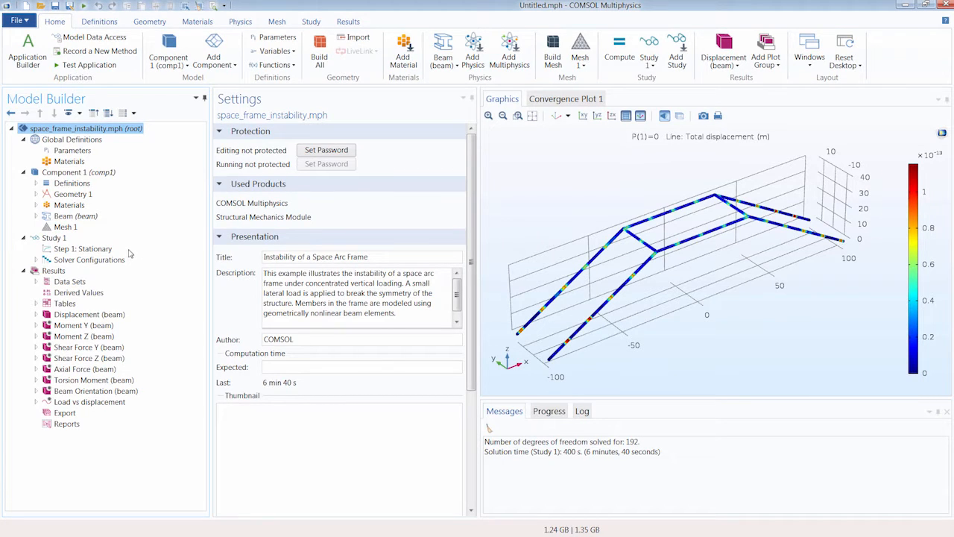
- Inspect the Stationary step's geometric nonlinearity and auxiliary sweep of load P up to 8.65
left_click(83, 248)
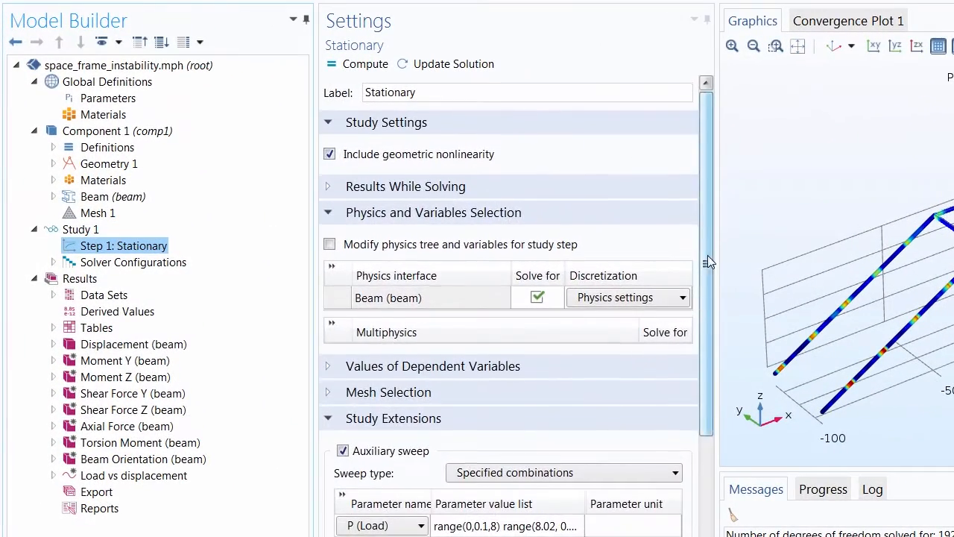
scroll("down", 3)
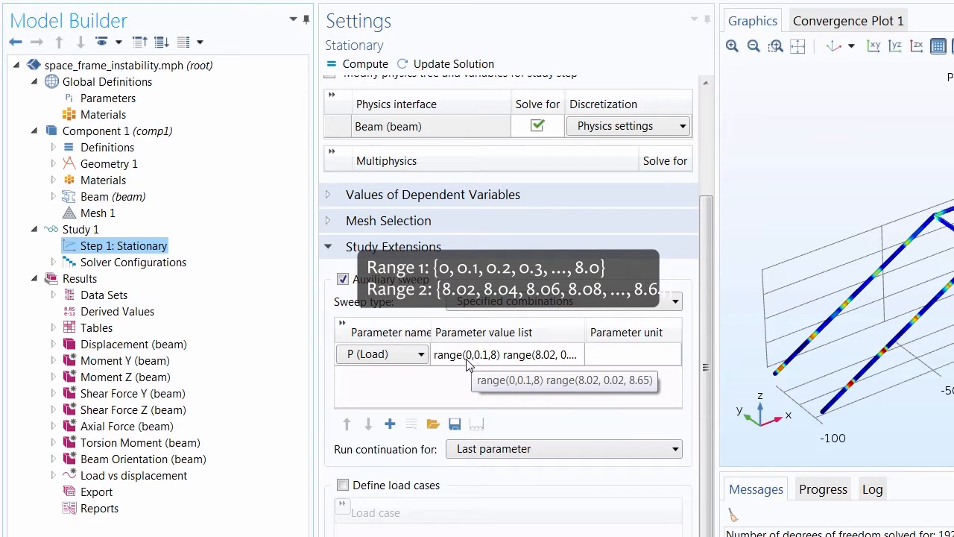
mouse_move(498, 359)
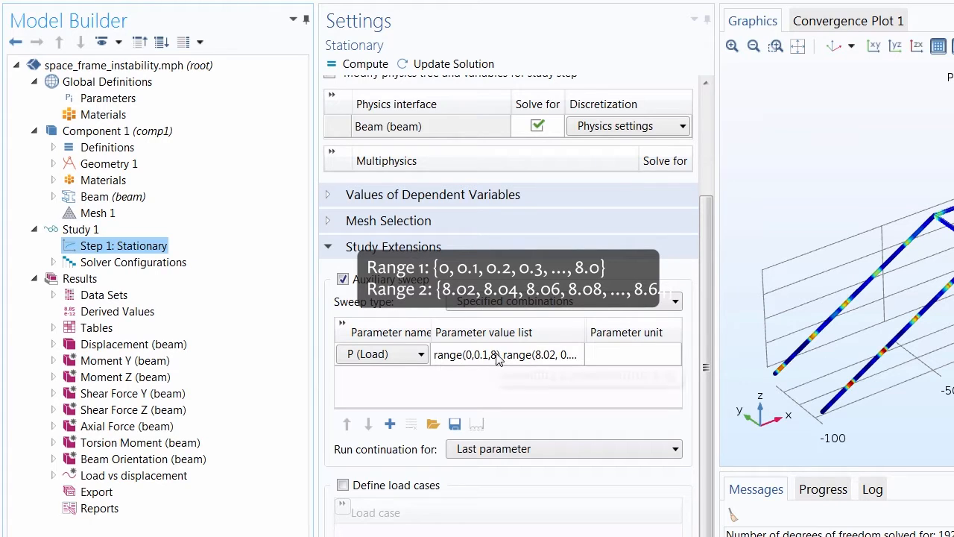
mouse_move(484, 355)
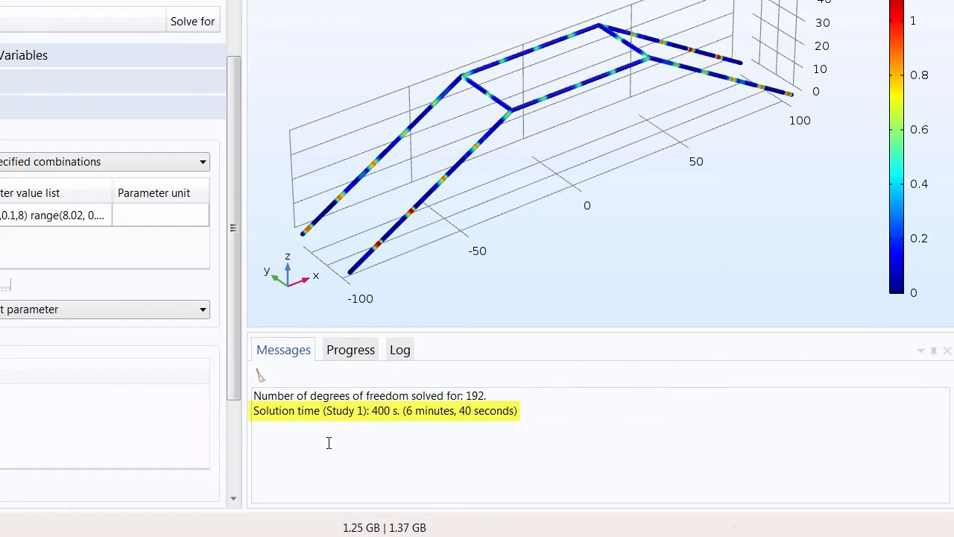
mouse_move(309, 436)
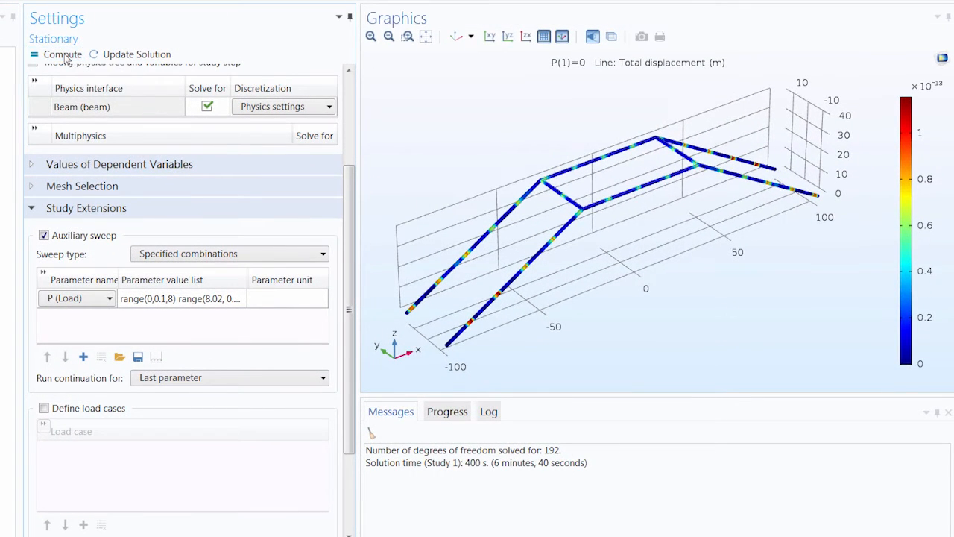
- Start computing the Stationary study's load P sweep
left_click(62, 54)
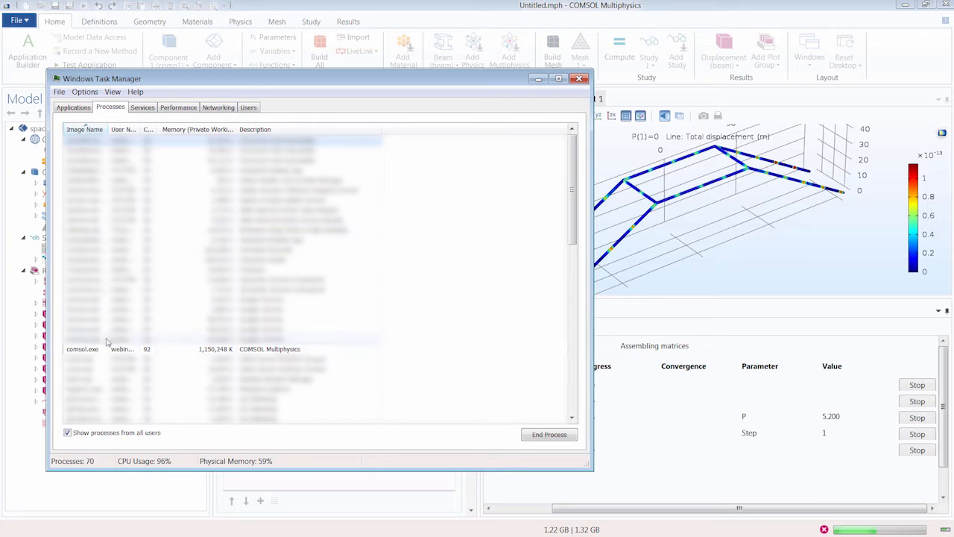
- End the comsol.exe process in Task Manager while the sweep is running
left_click(224, 348)
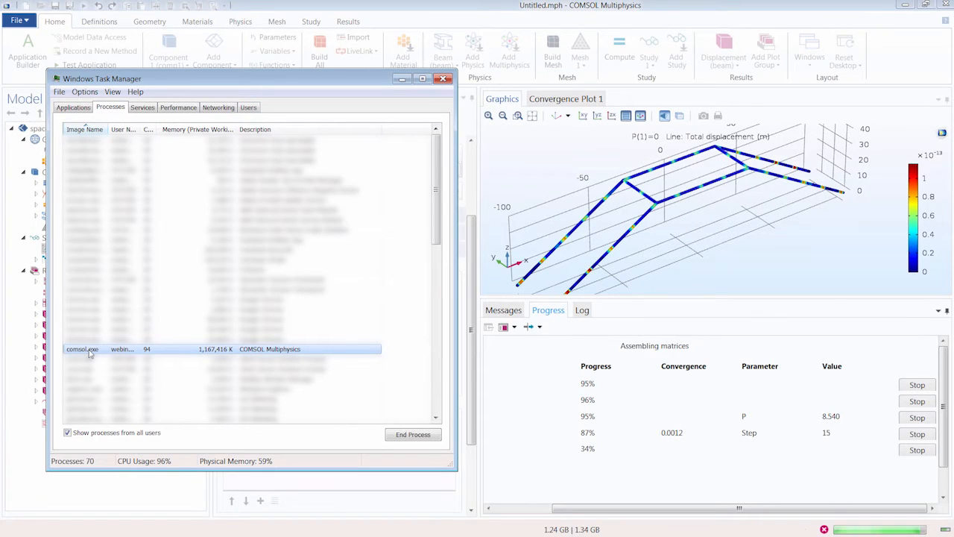
right_click(82, 349)
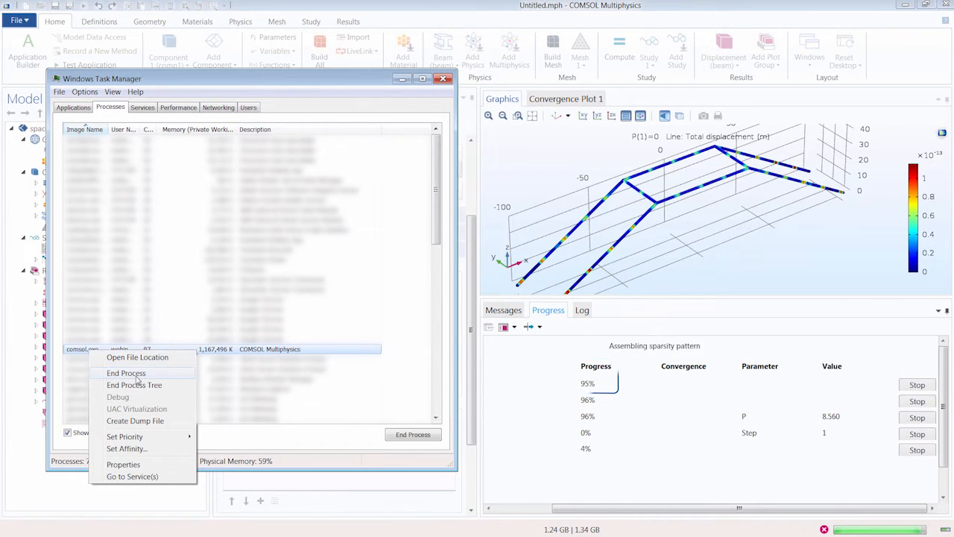
left_click(126, 373)
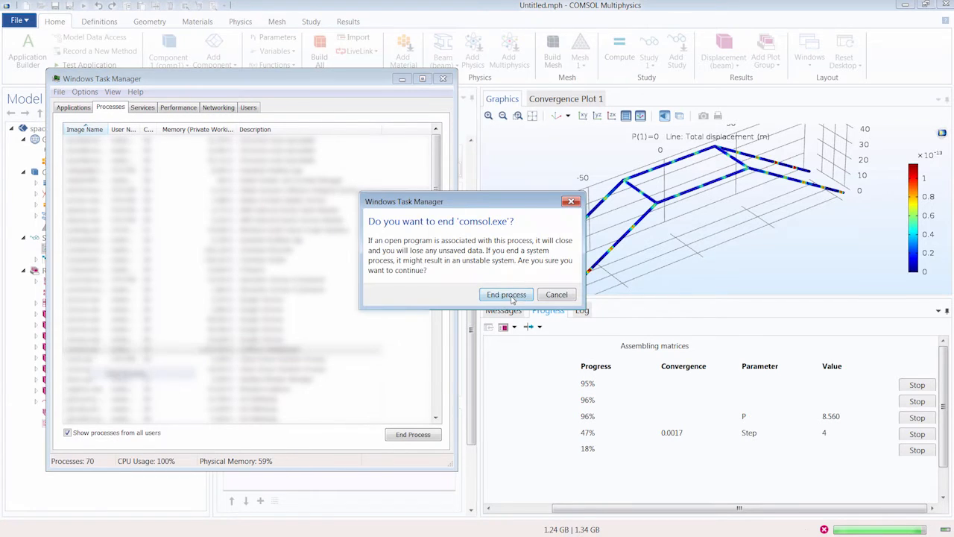
left_click(506, 294)
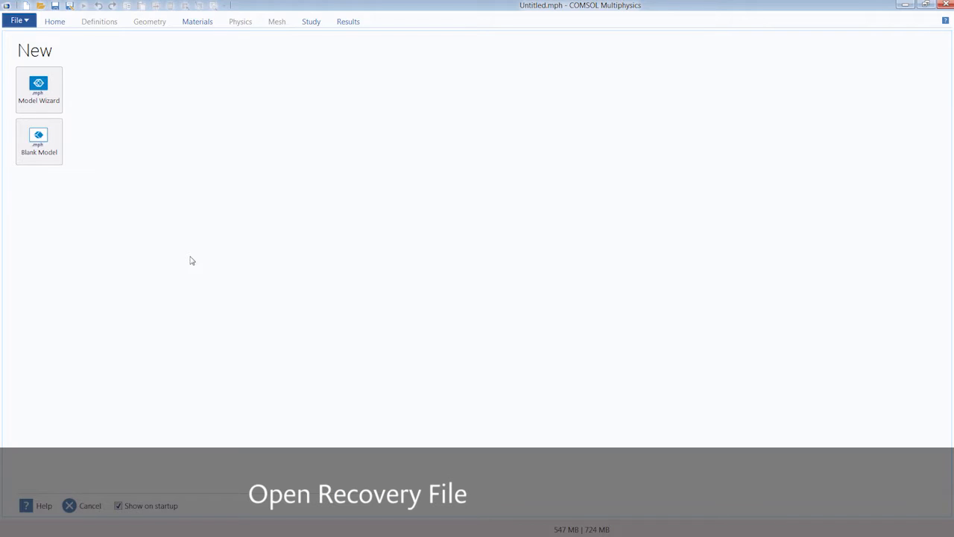
- Reopen space_frame_instability.mph from the most recent 4:53 PM recovery file
left_click(19, 20)
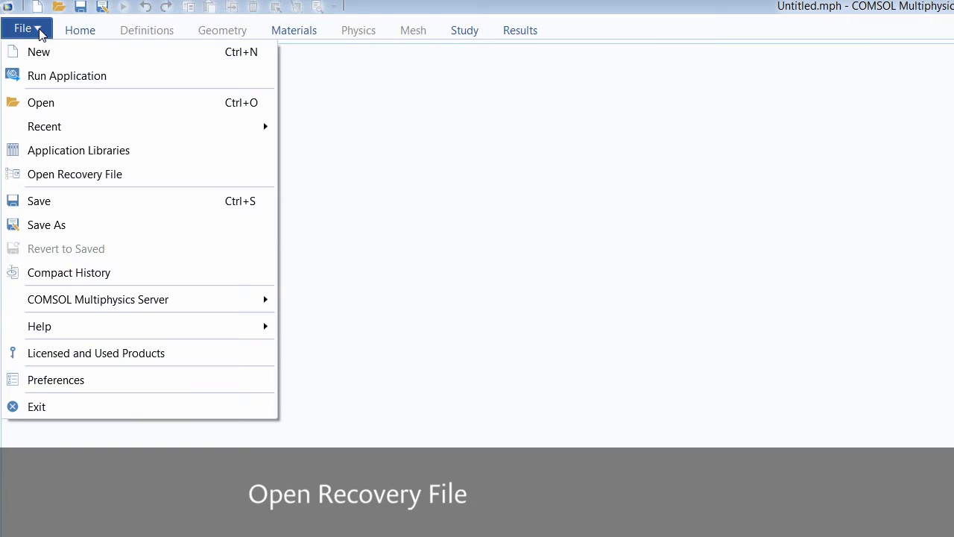
left_click(75, 174)
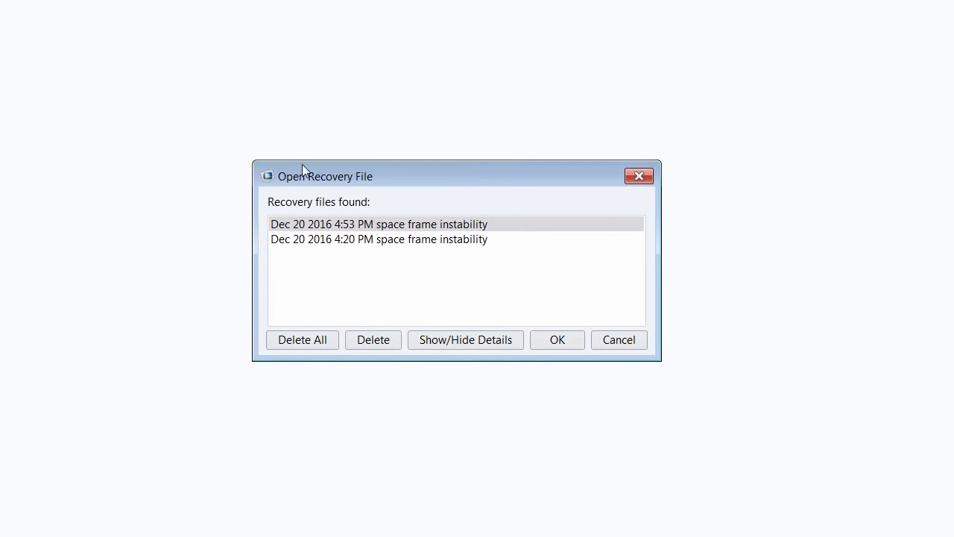
left_click(378, 224)
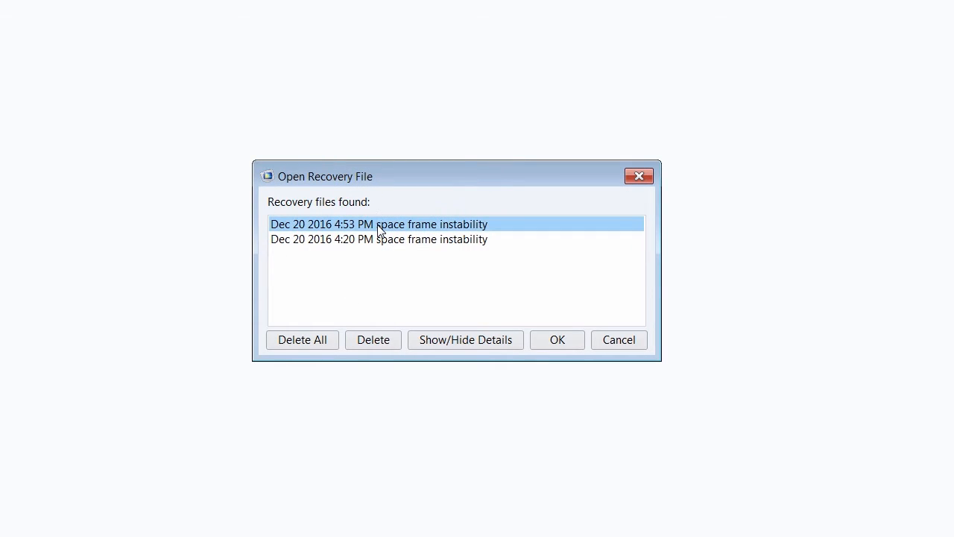
left_click(378, 239)
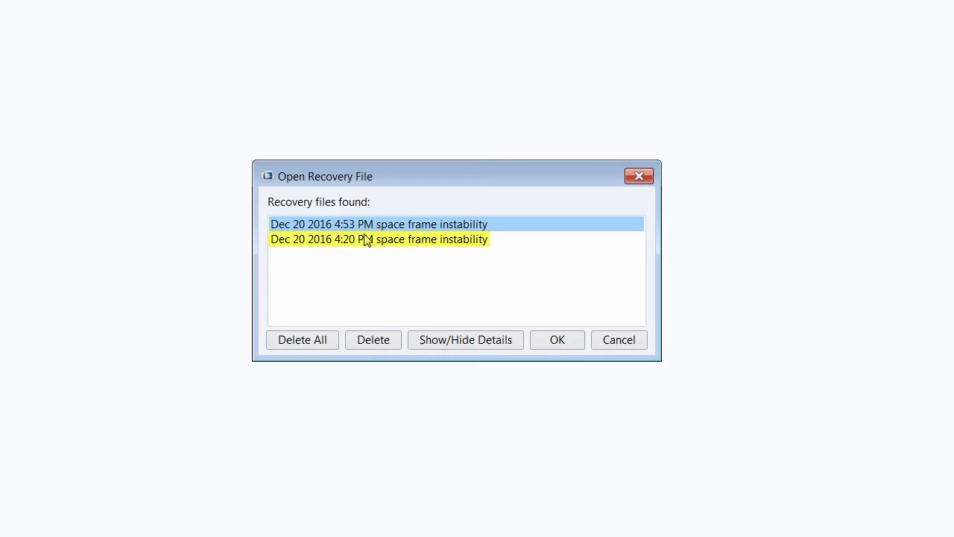
mouse_move(370, 241)
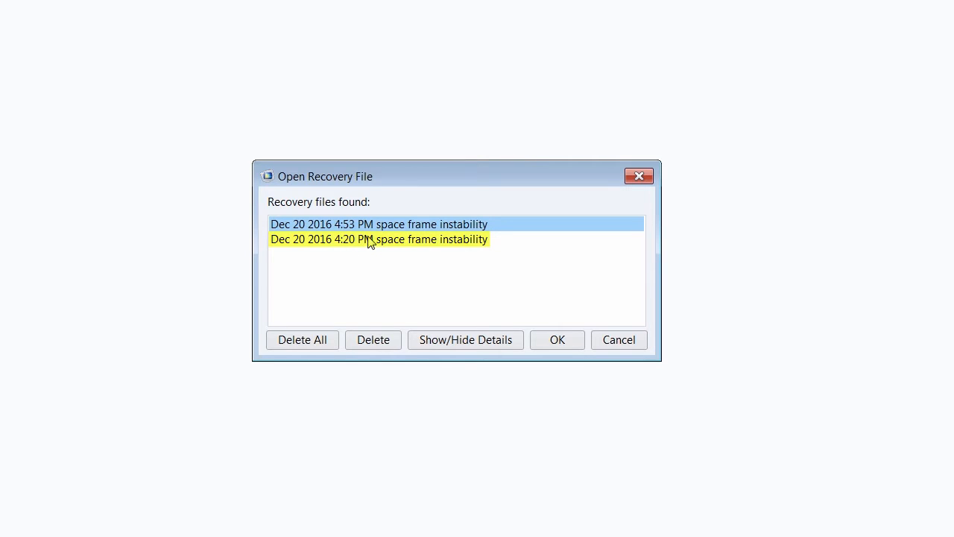
left_click(379, 224)
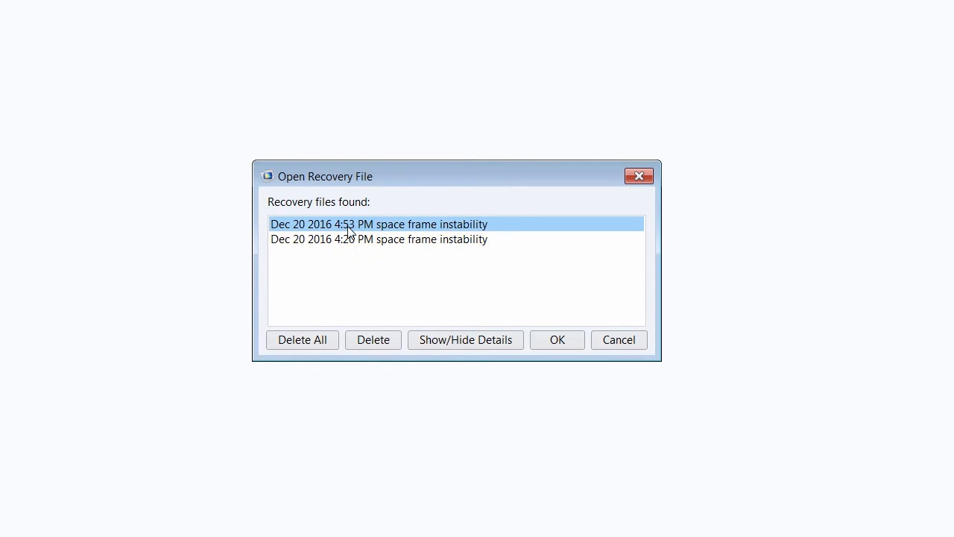
left_click(556, 339)
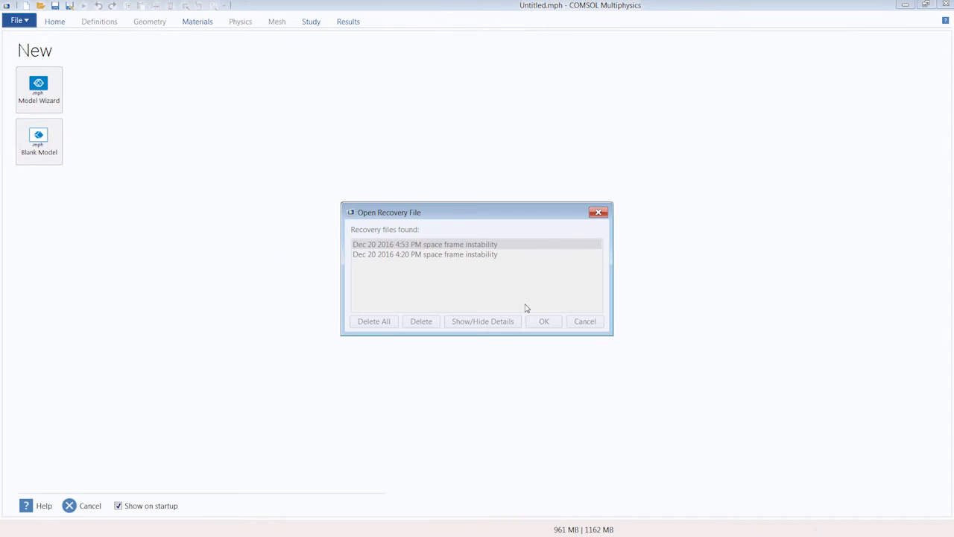
left_click(543, 321)
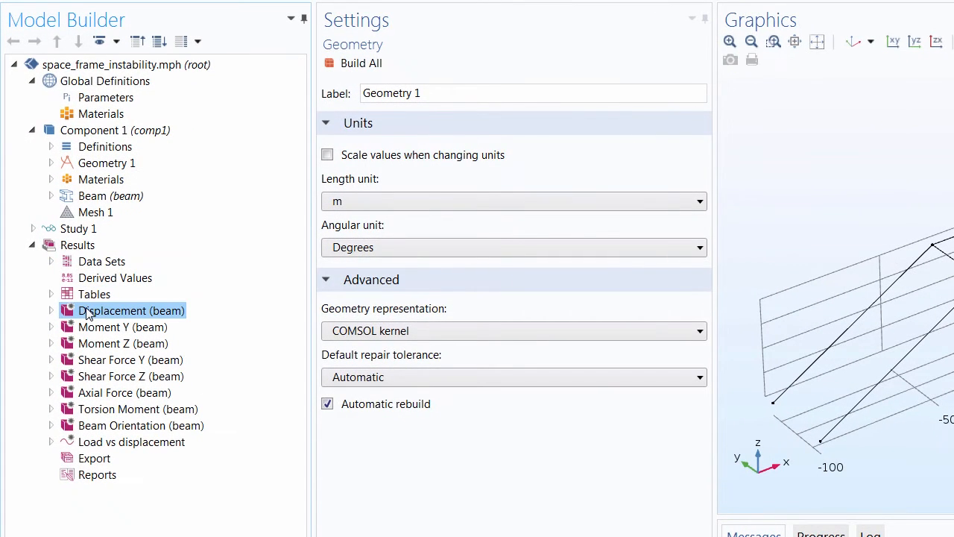
- Set Displacement (beam) to Study 1/Solution 1, keeping the last parameter value 8.54
left_click(130, 310)
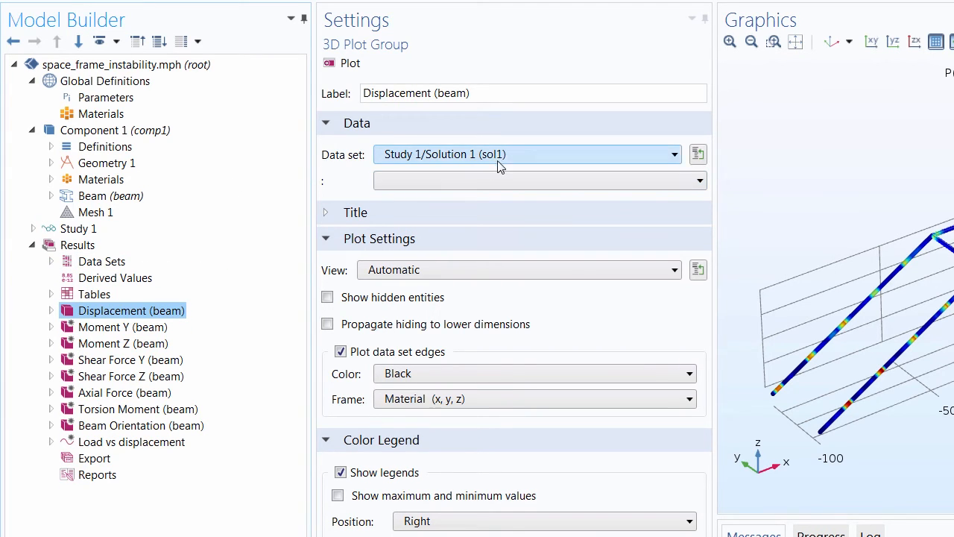
left_click(525, 155)
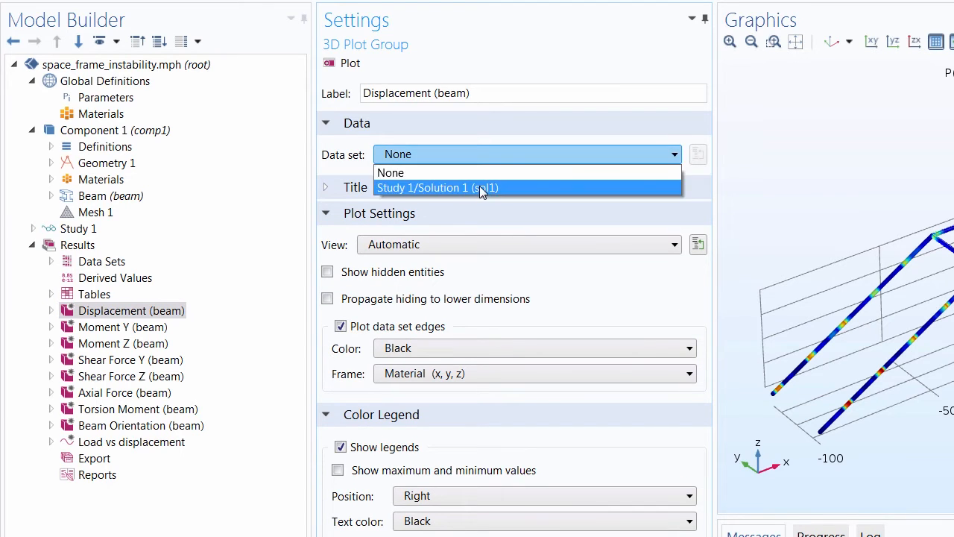
left_click(439, 187)
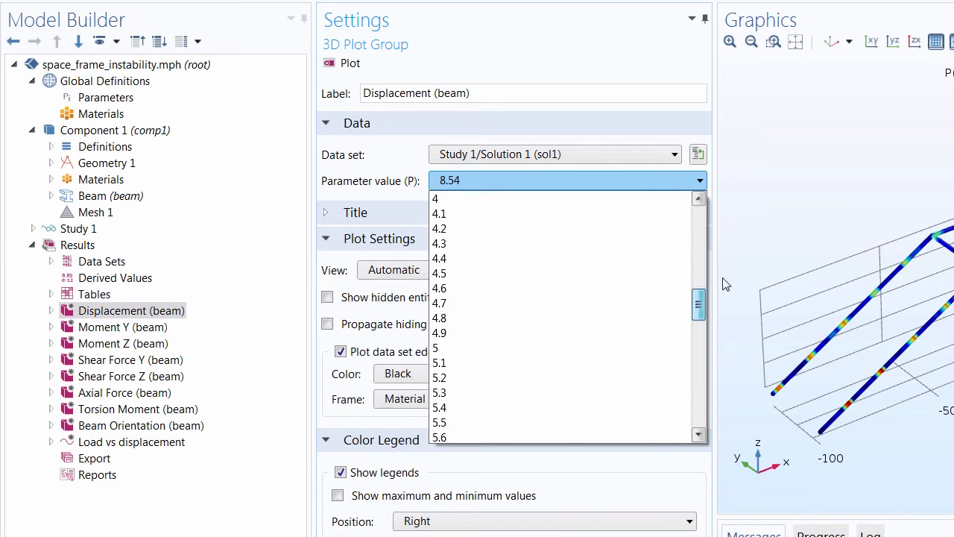
scroll("down", 3)
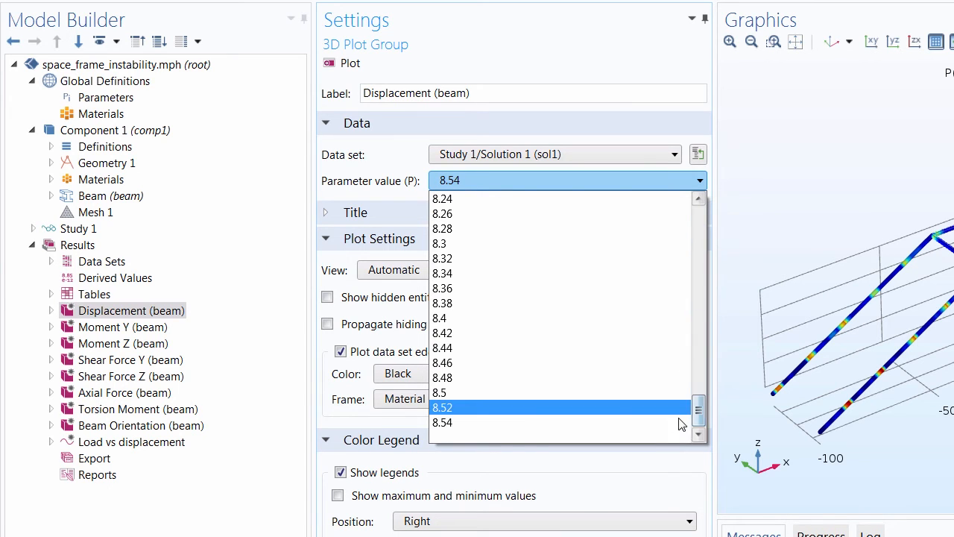
left_click(442, 422)
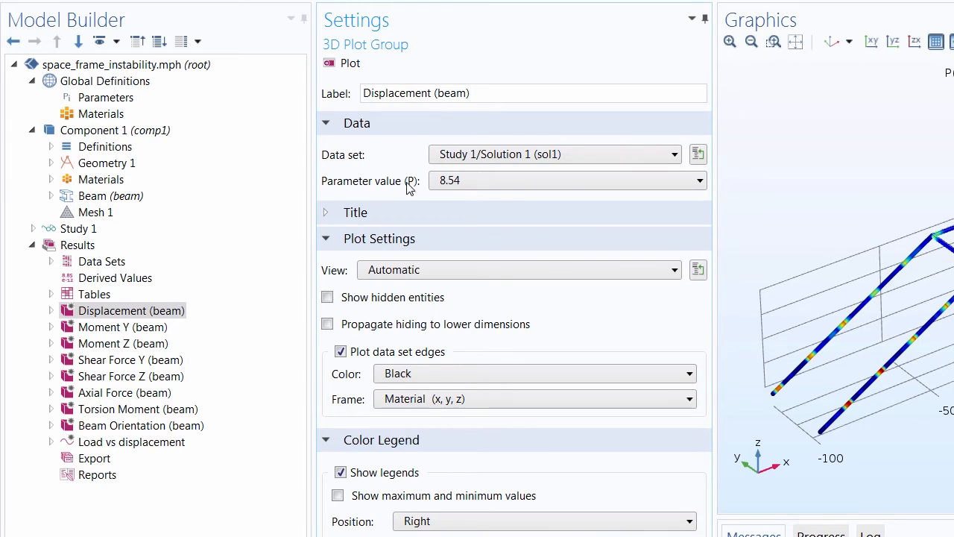
mouse_move(399, 184)
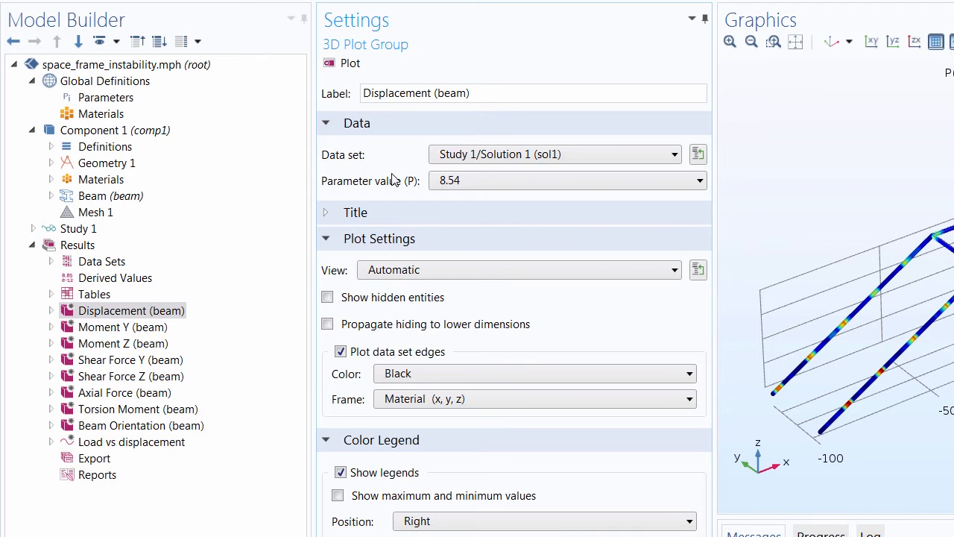
mouse_move(465, 214)
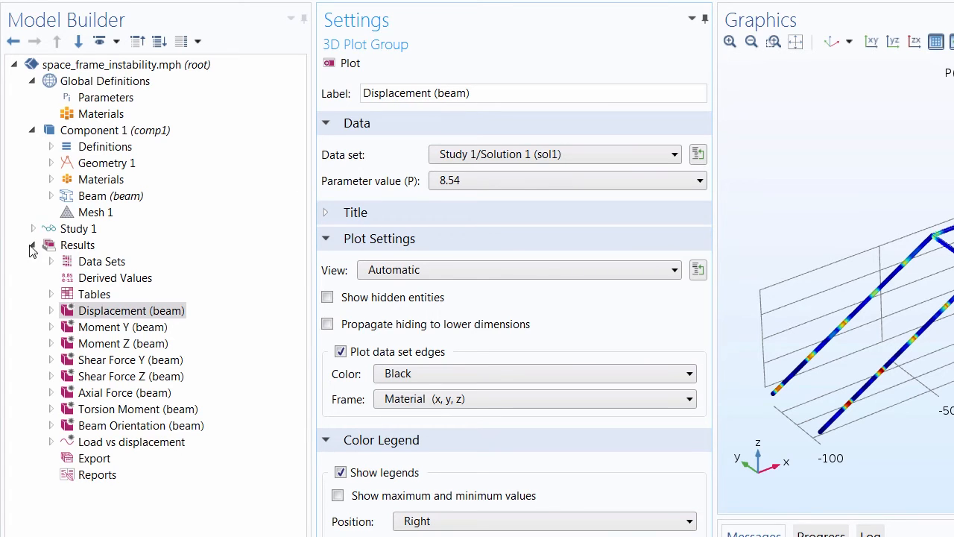
- Resume the interrupted Study 1 parametric sweep with Continue
left_click(79, 229)
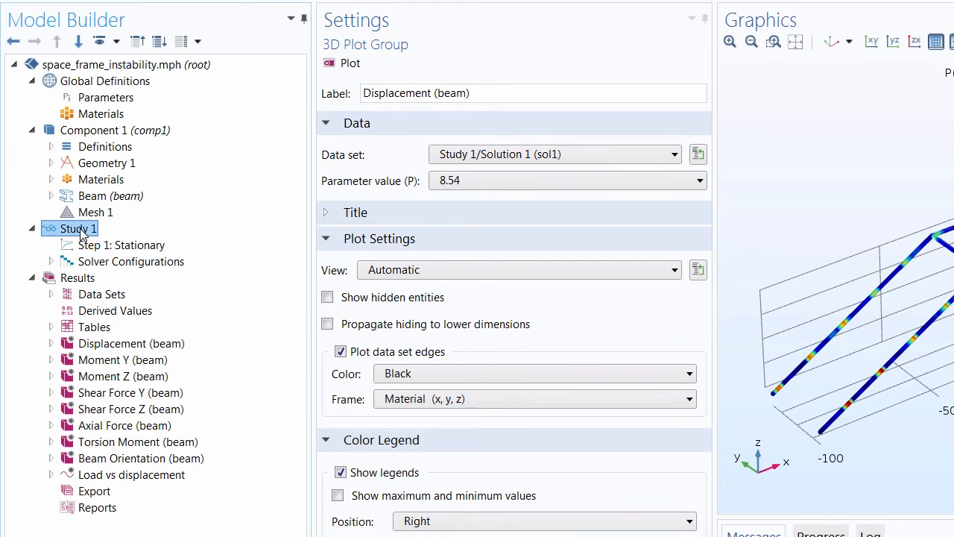
right_click(72, 229)
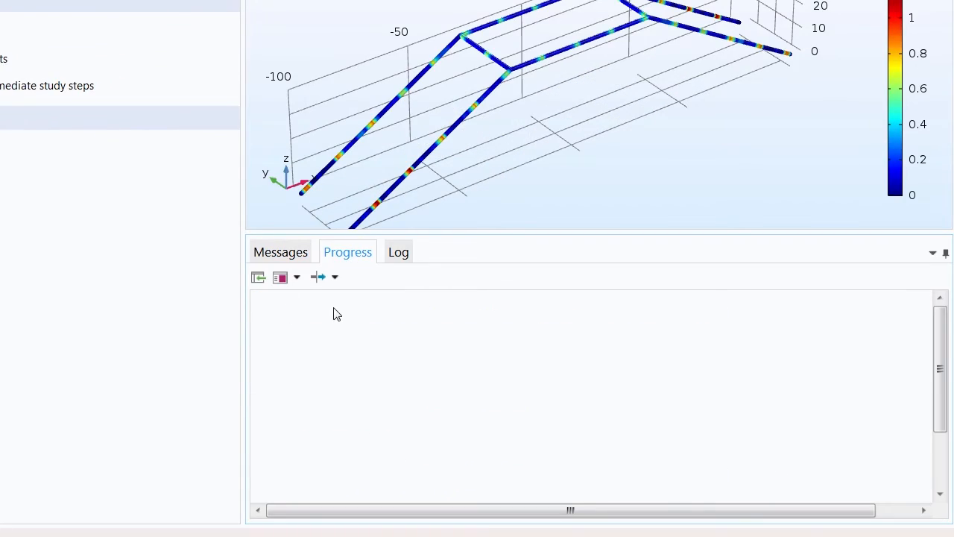
left_click(335, 277)
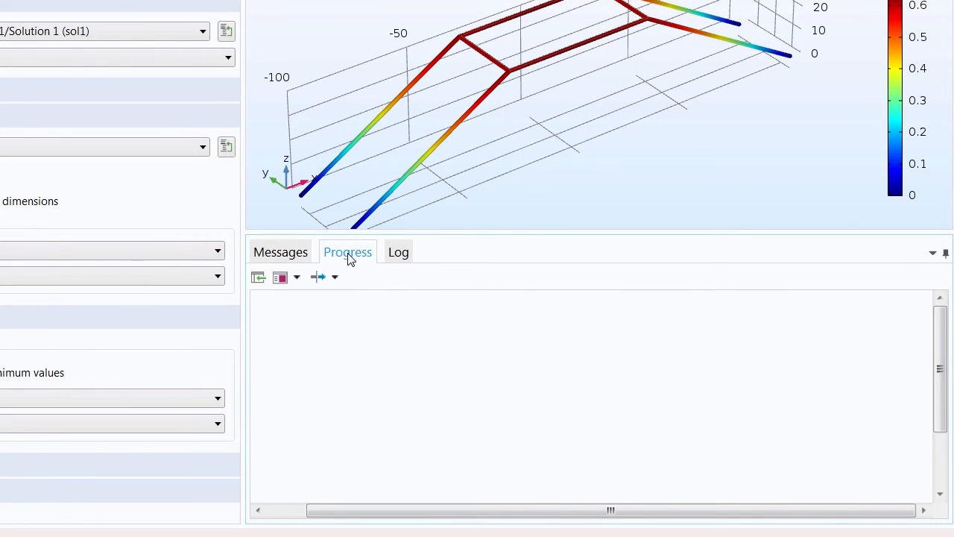
- Check the 100 s solution time in Messages and plot parameter value 8.64
left_click(281, 251)
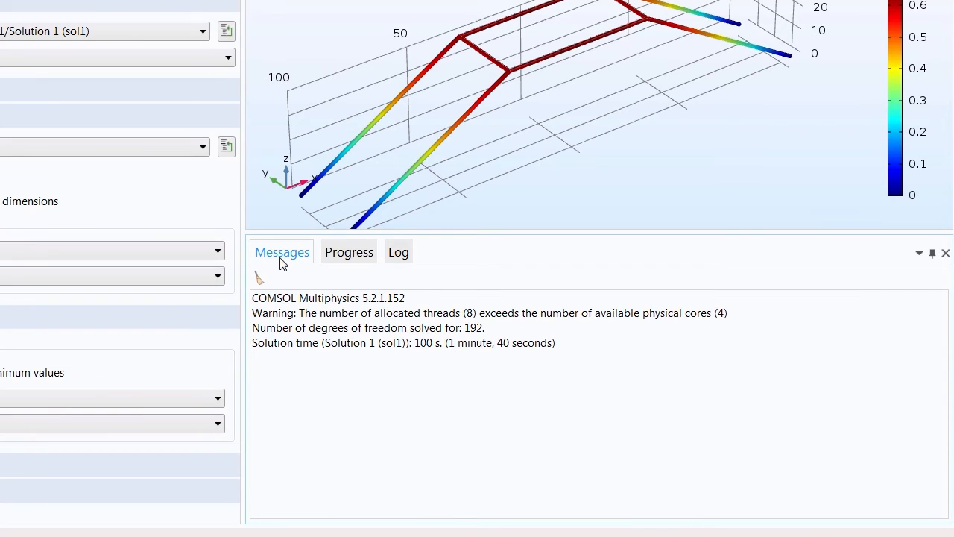
triple_click(403, 342)
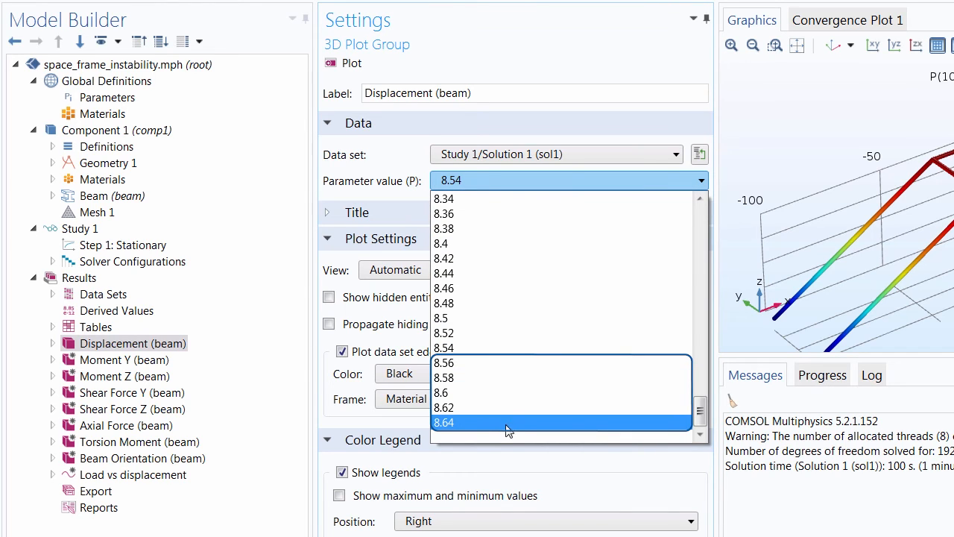
left_click(443, 422)
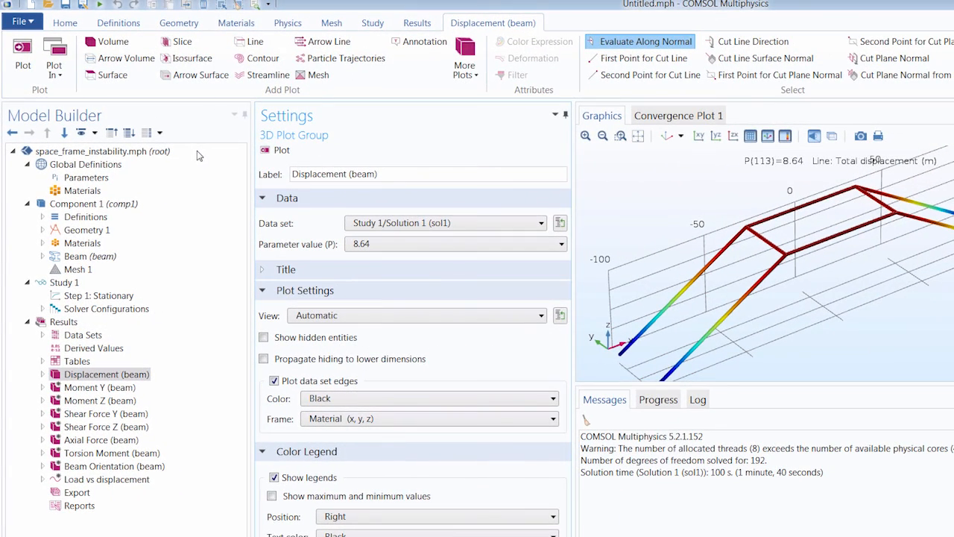
- On the Preferences Files page, toggle Save recovery file off and back on
left_click(20, 22)
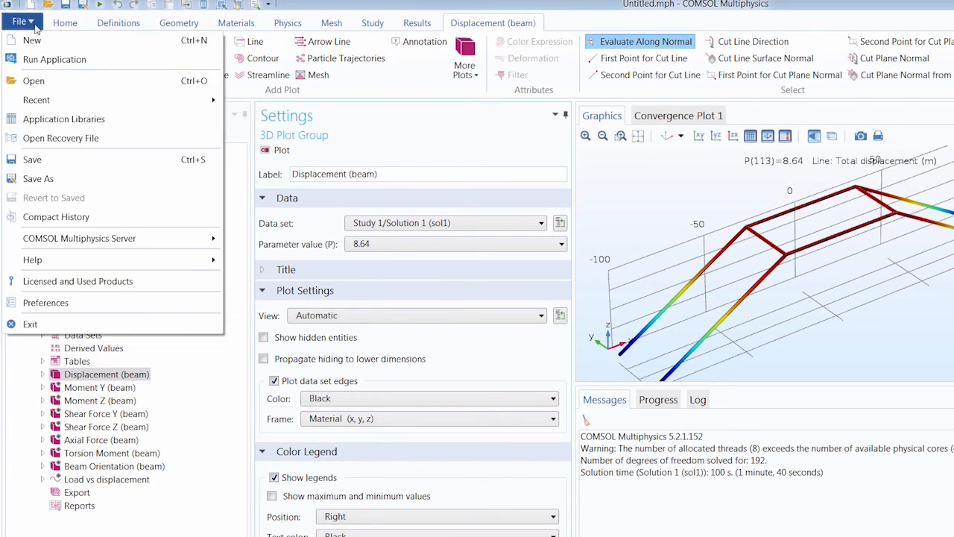
mouse_move(52, 302)
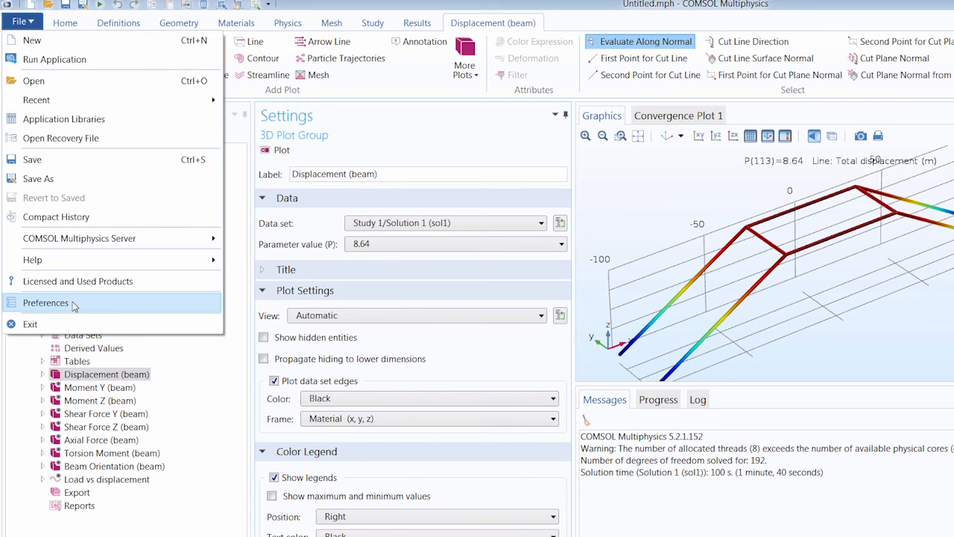
left_click(45, 302)
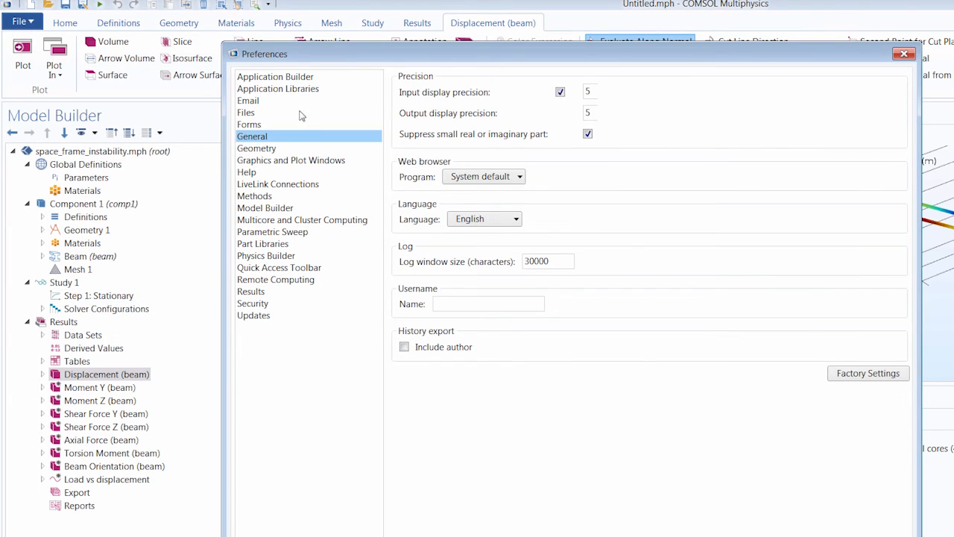
left_click(246, 111)
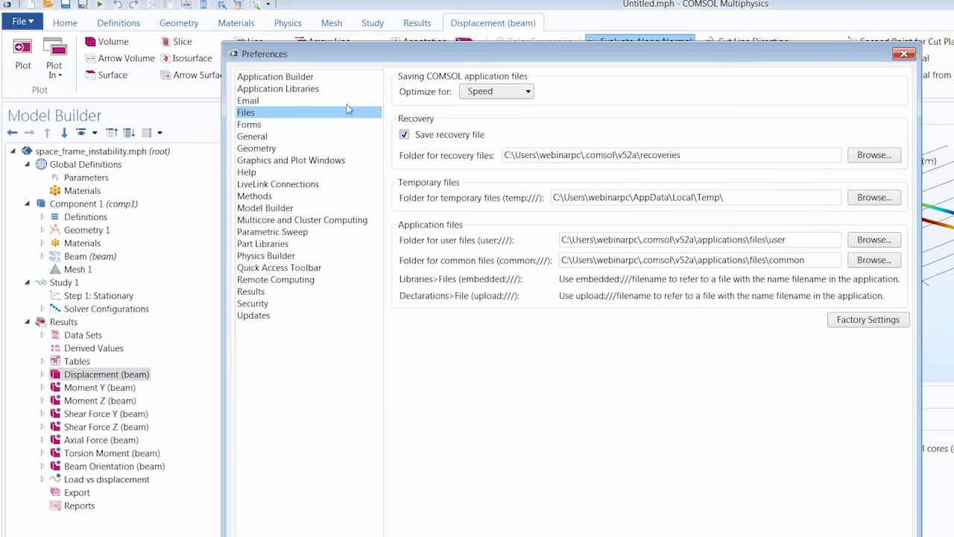
left_click(404, 134)
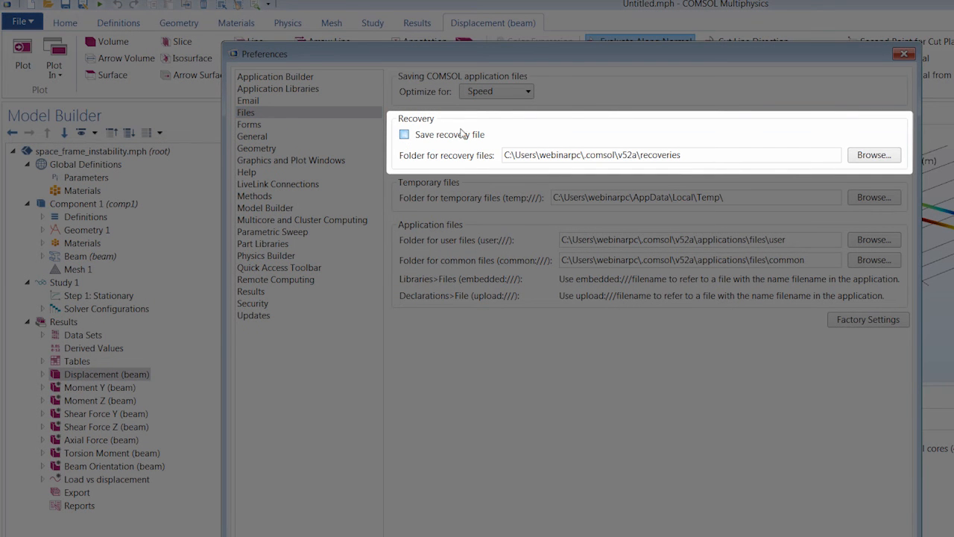
mouse_move(464, 140)
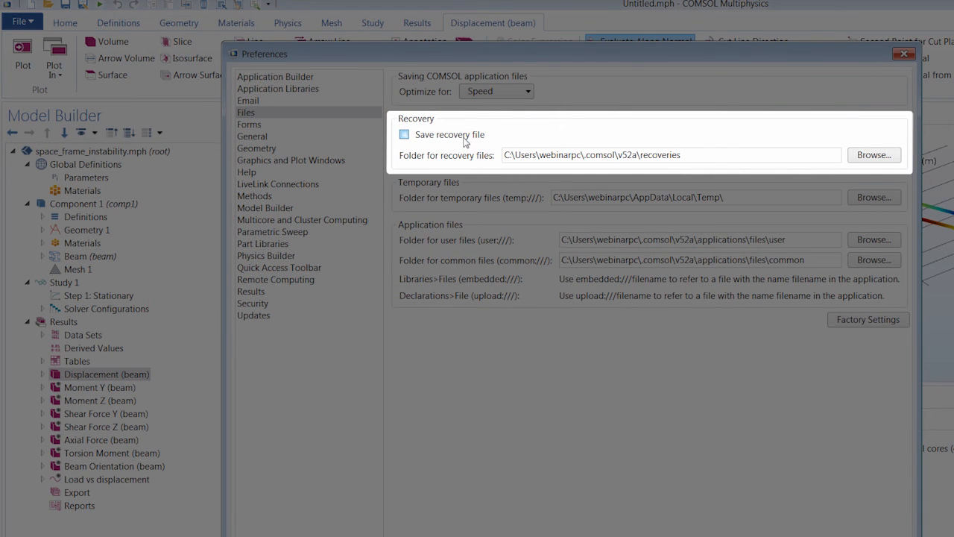
left_click(404, 134)
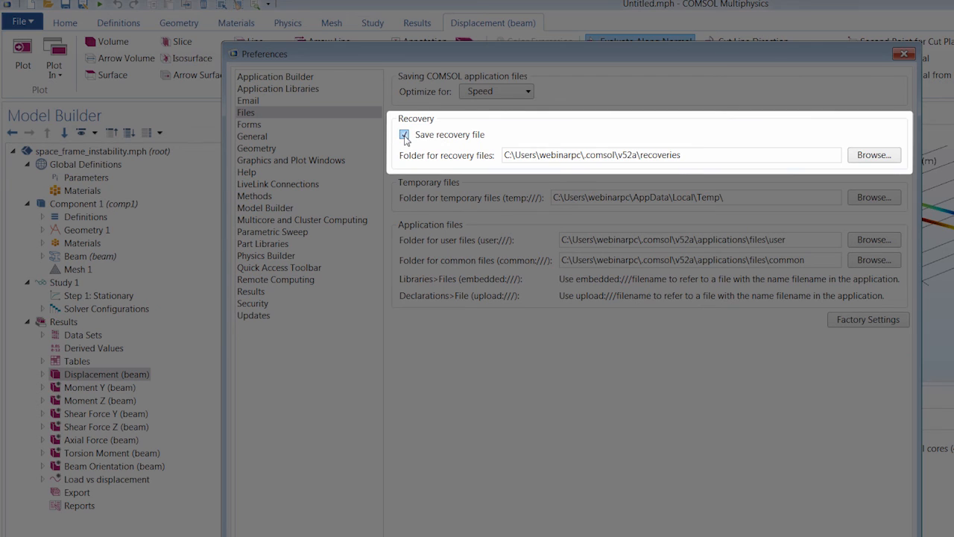